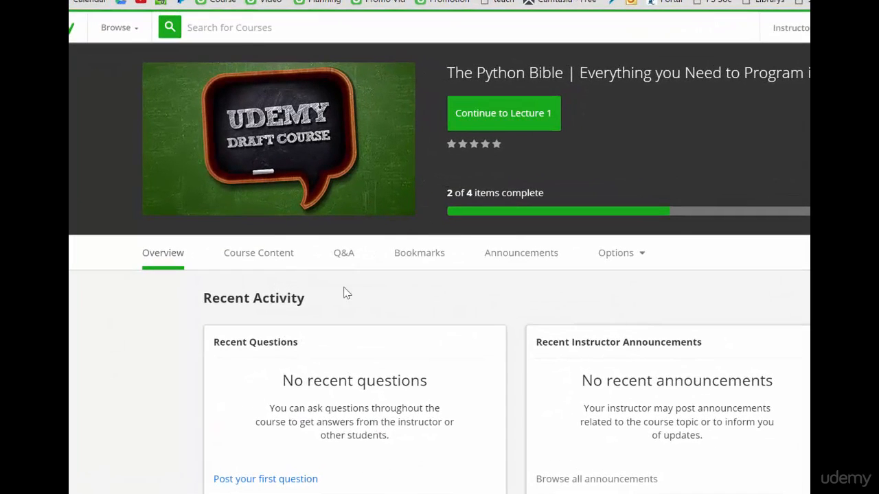
mouse_move(365, 294)
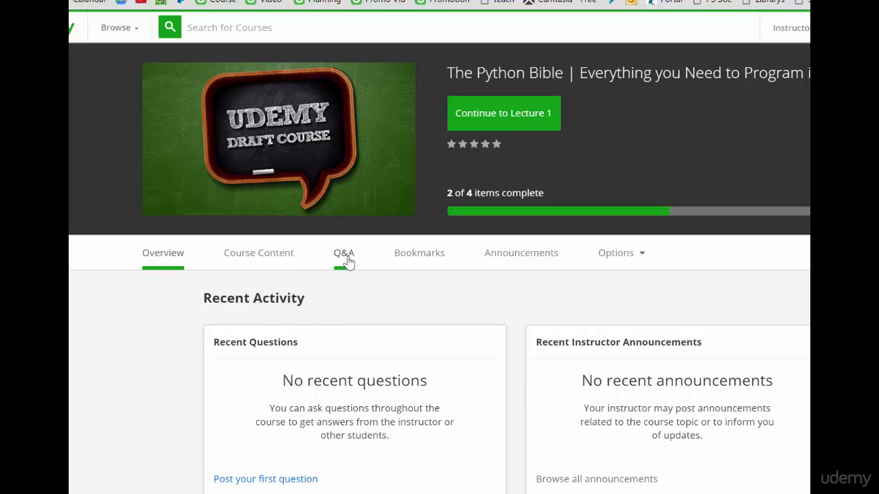
Step: Show the Q&A page of The Python Bible course
click(345, 253)
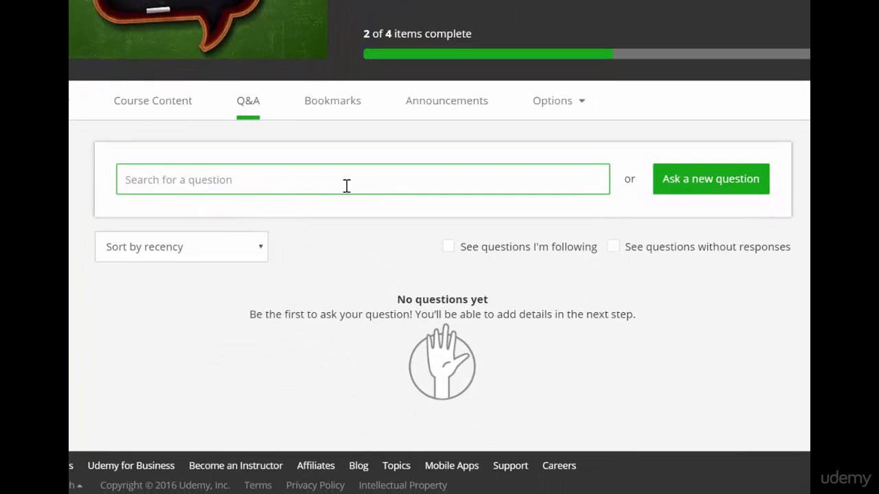
mouse_move(381, 184)
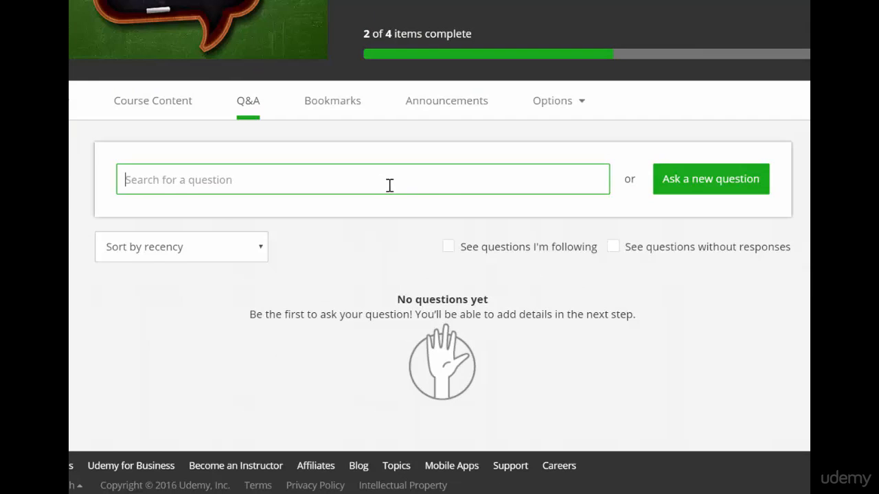
mouse_move(698, 192)
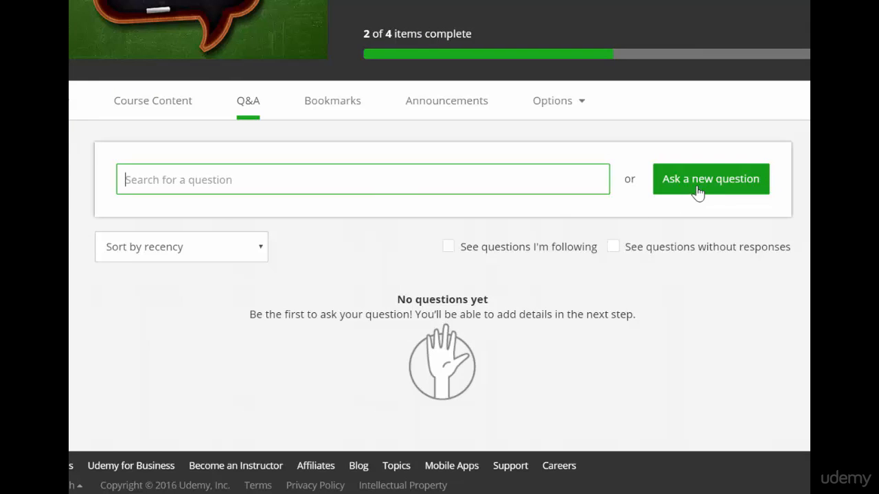
Step: Start a new question titled "[Help] Answer not being shown on screen when running Python Script"
click(710, 179)
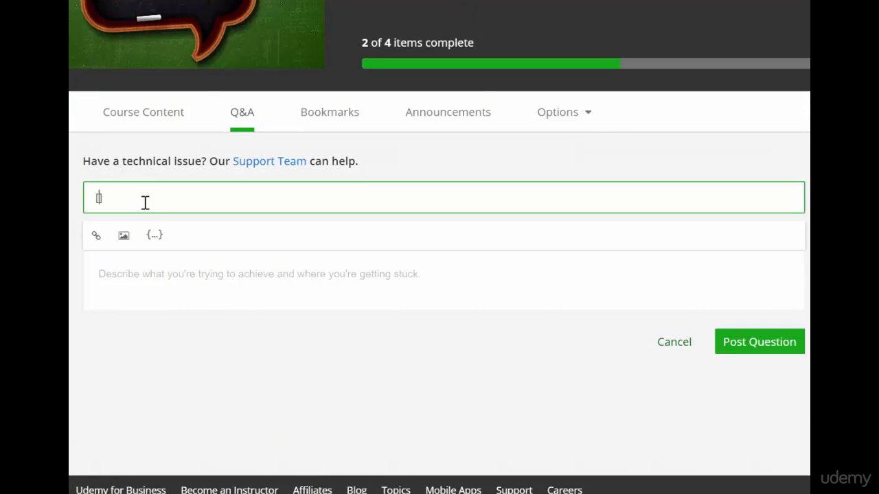
text([Help])
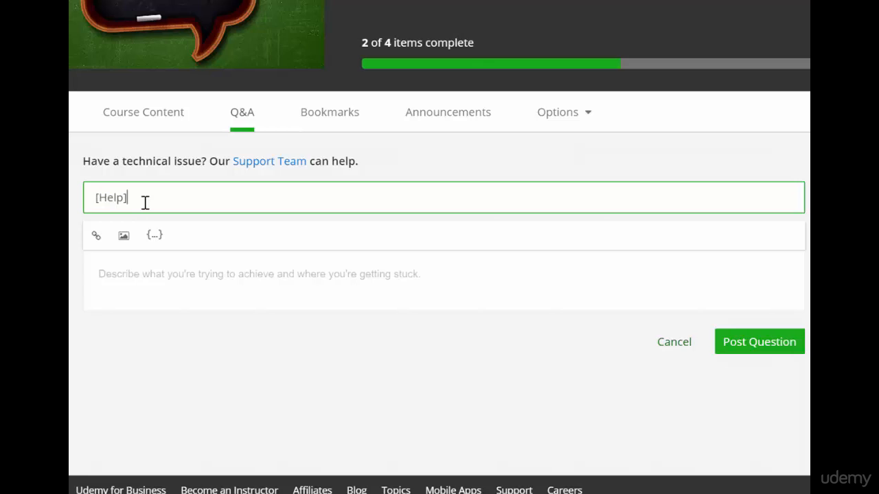
mouse_move(348, 302)
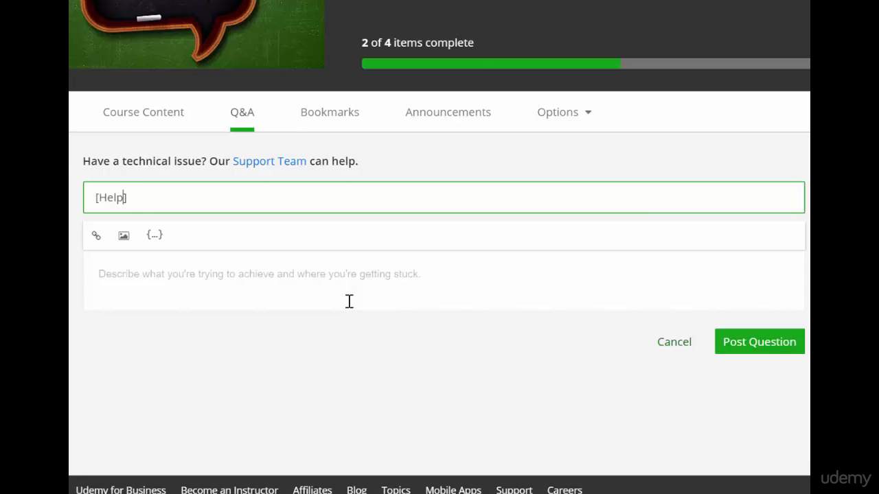
key(Backspace)
text(Solved)
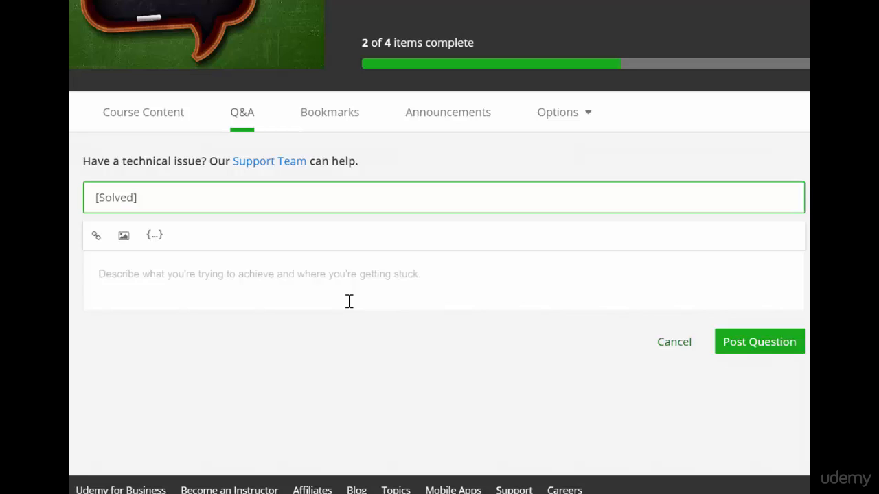
key(Backspace)
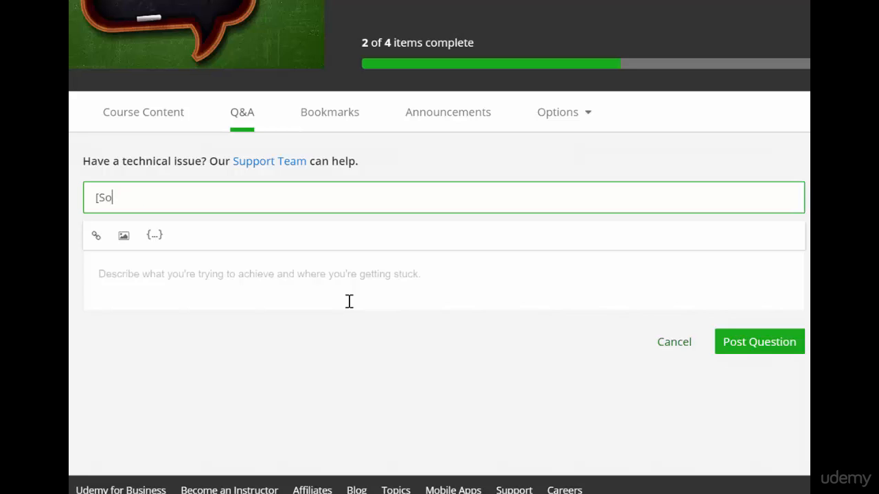
text(Help] Answer not being shown on screen when running Python Script)
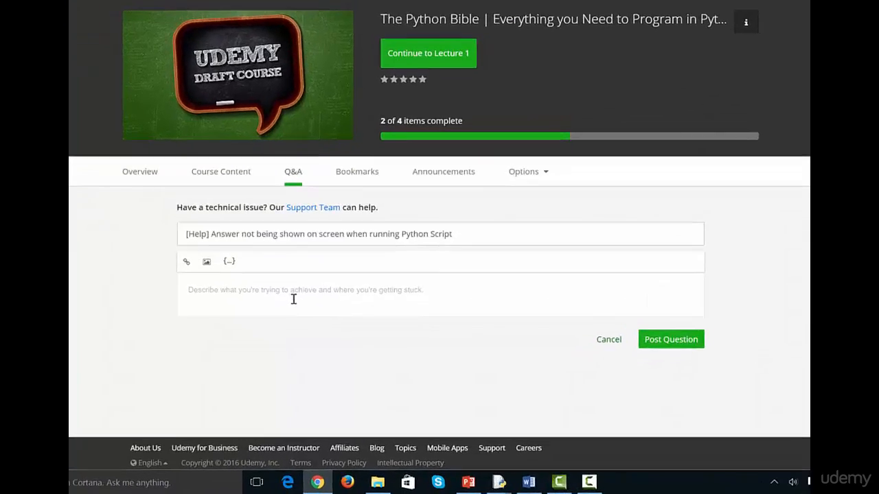
Step: Begin the description checklist with 1) Observed Behaviour, 2) Expected Behaviour, 3) Link to Code
scroll(down, 3)
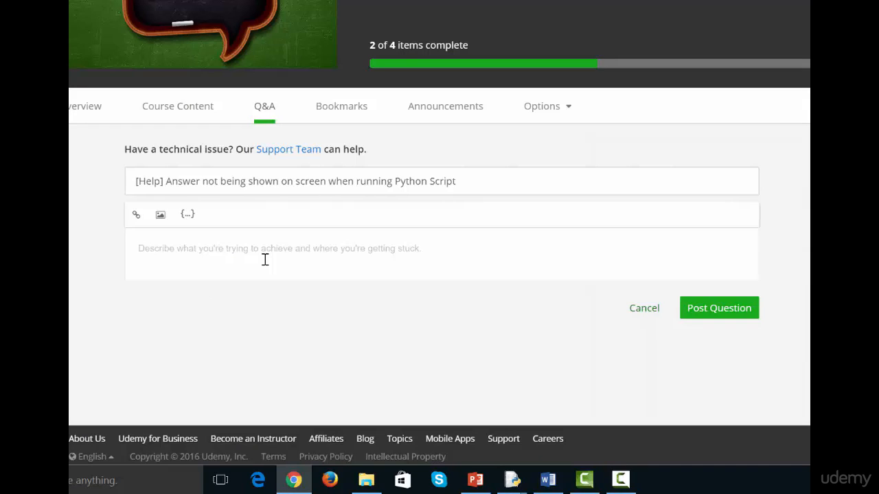
click(263, 258)
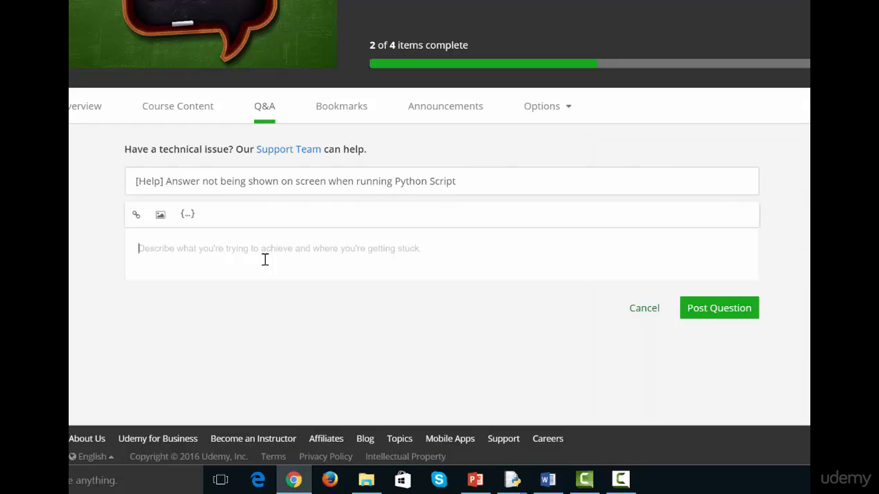
text(1) Ob)
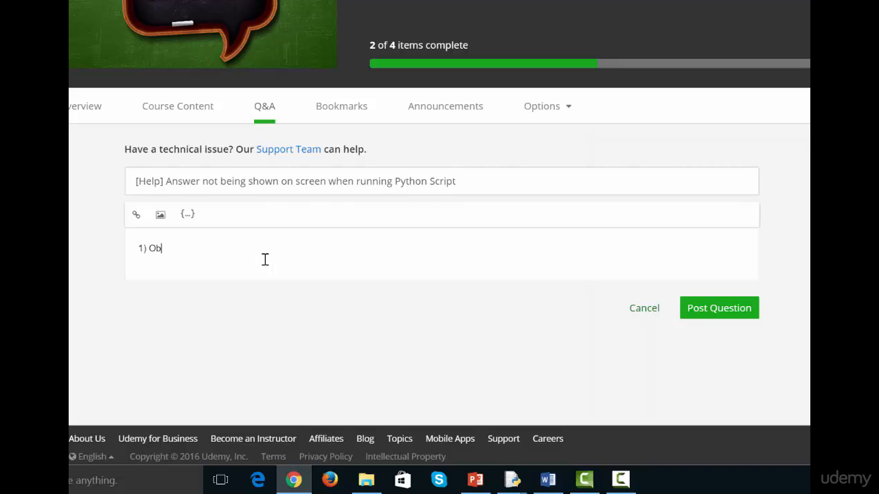
text(served Behavi)
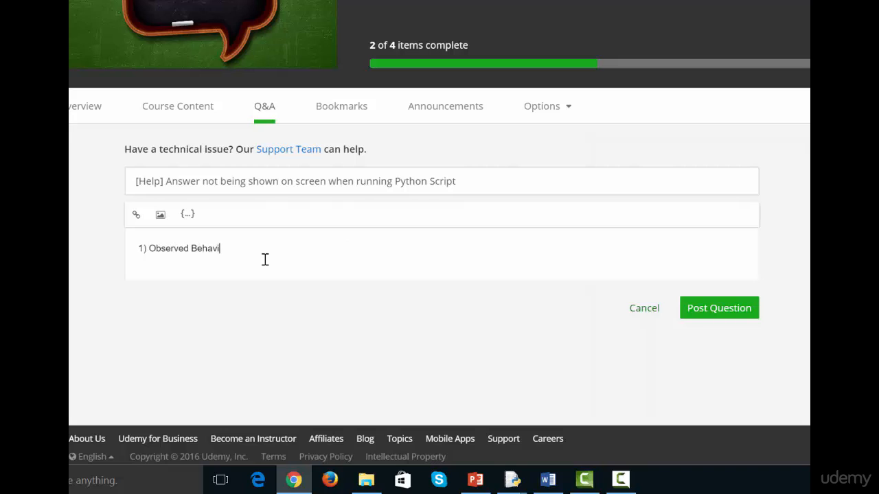
text(our)
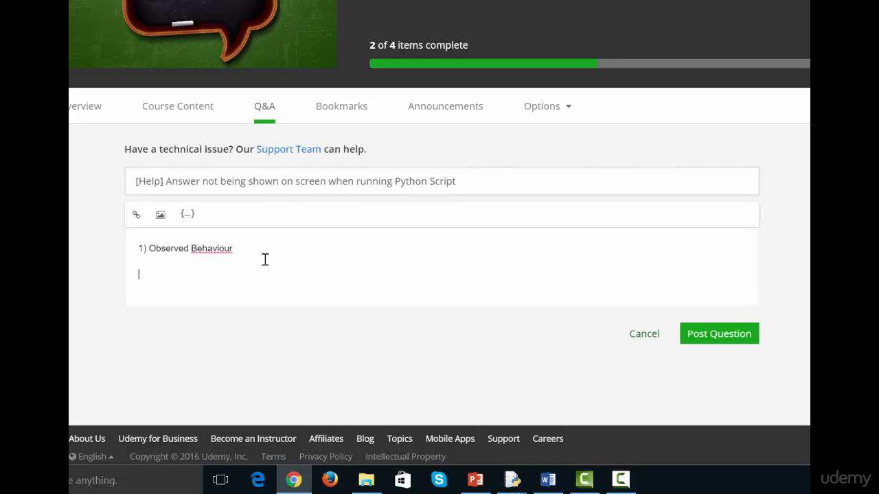
text(2) Expected Behaviou)
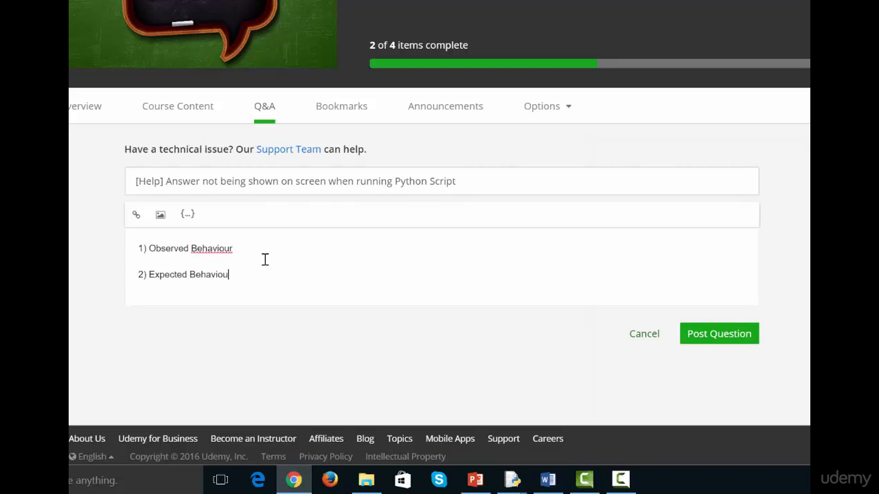
text(r)
text(3))
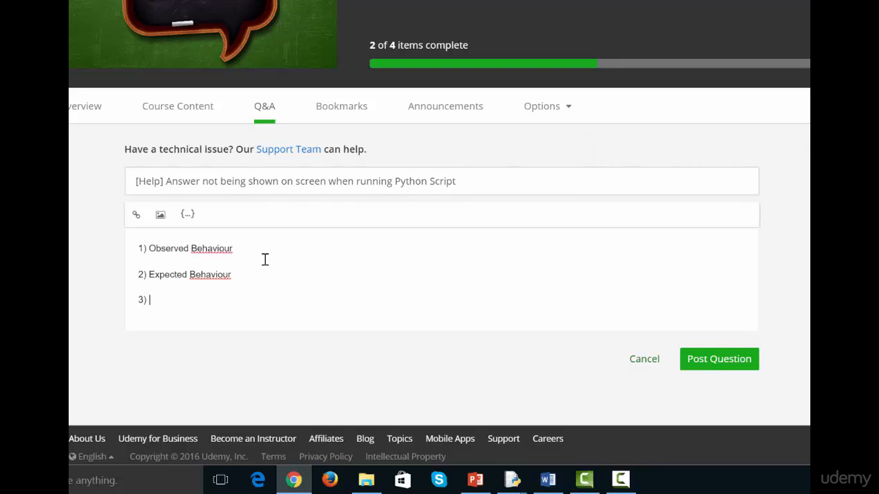
text(Link to C)
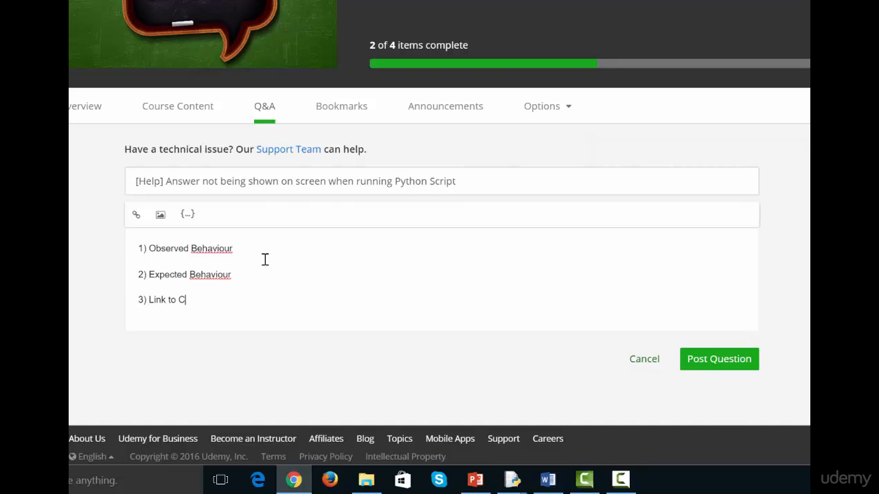
text(ode)
text(4) WHere)
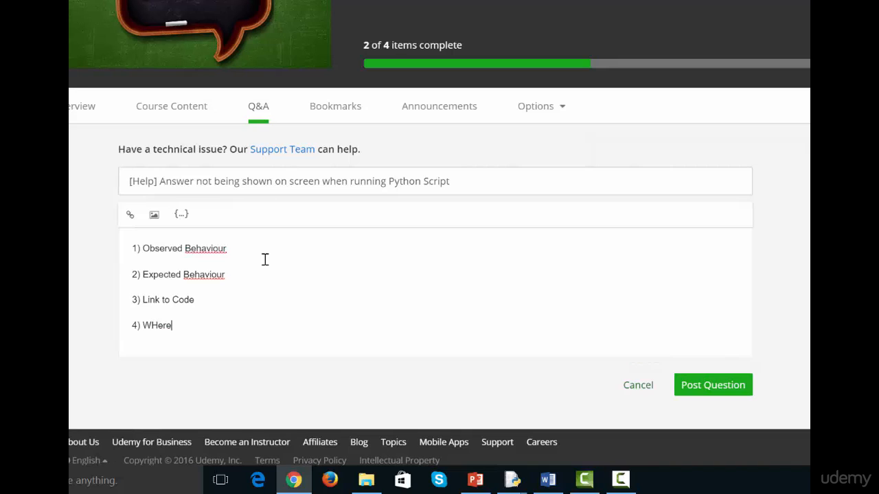
Step: Continue the checklist with suspected problem, What I have tried, Errors/Warnings, Version Info and Screenshots
key(BackSpace)
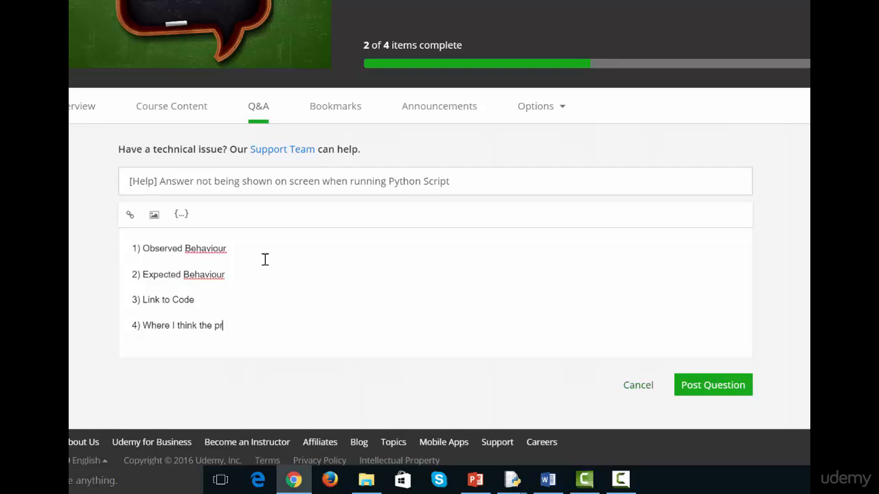
text(oblem is)
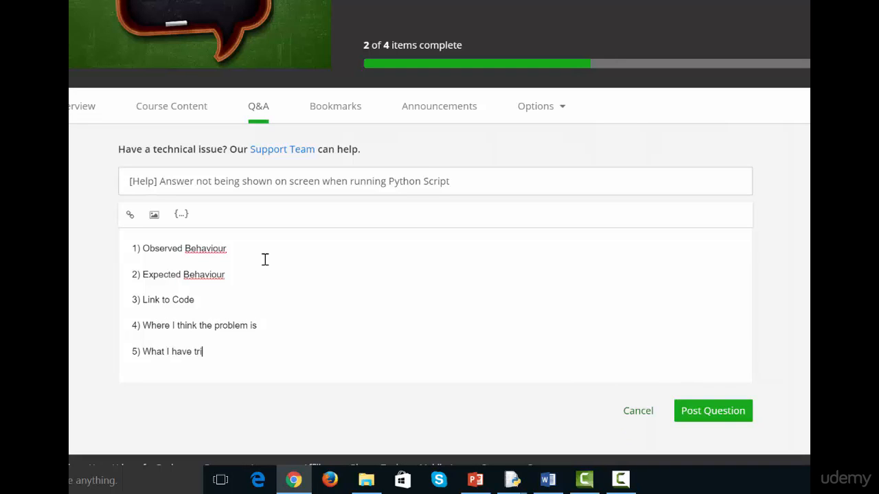
text(ied)
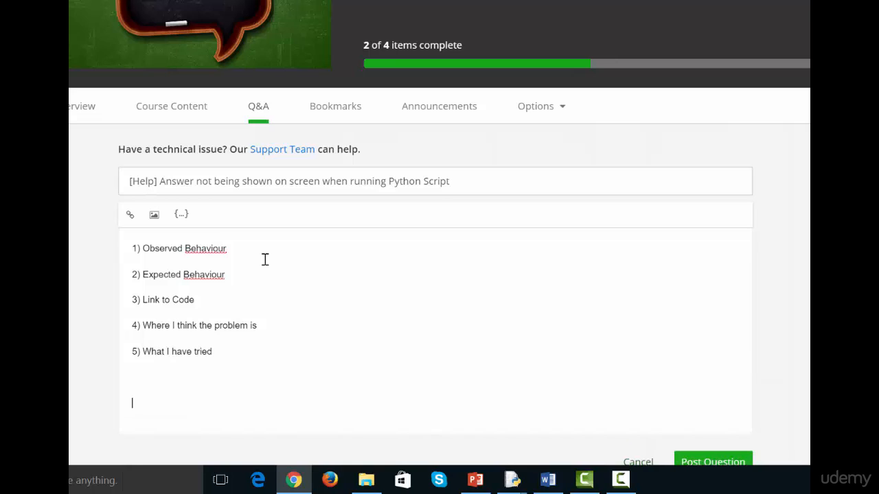
text(6) Errors and war)
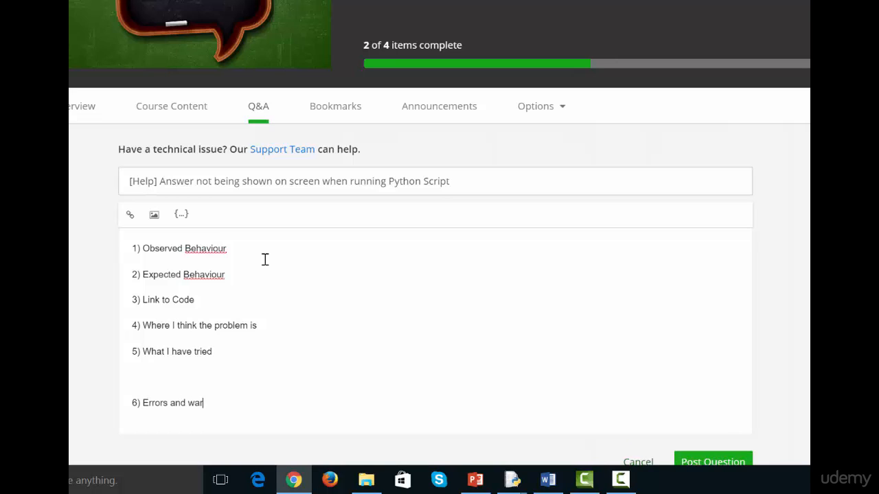
text(nings)
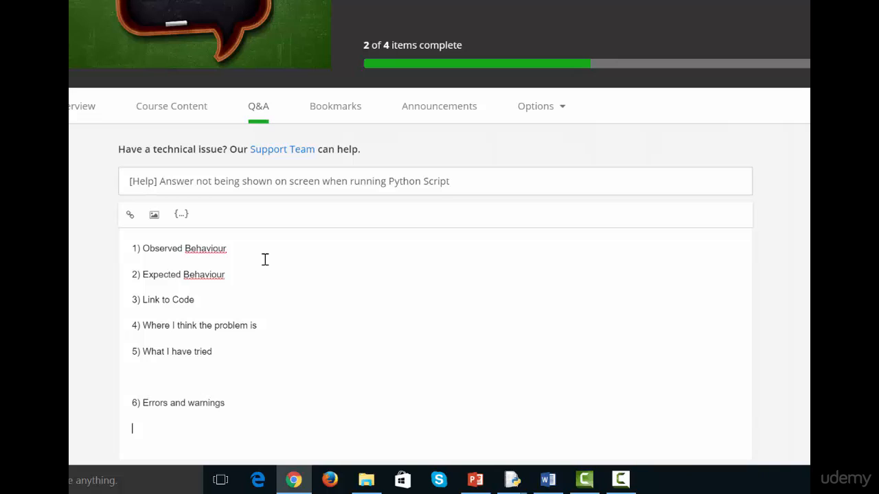
text(7) Version Info)
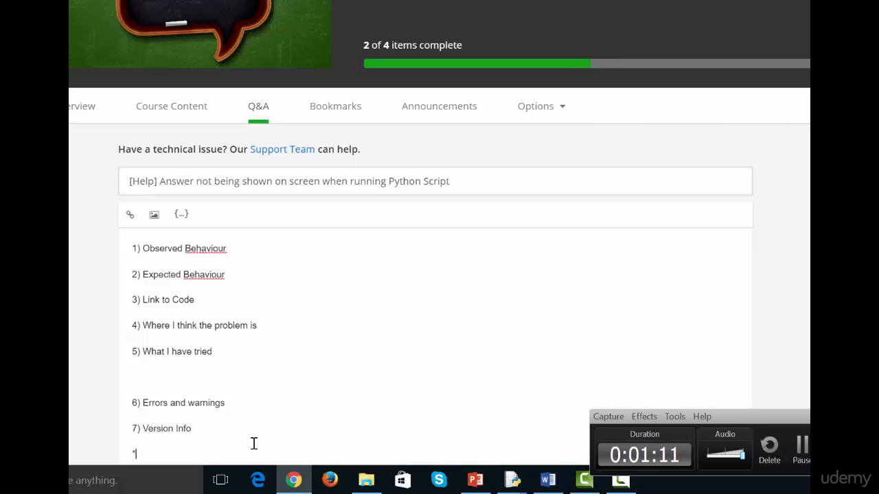
text(8) Screen)
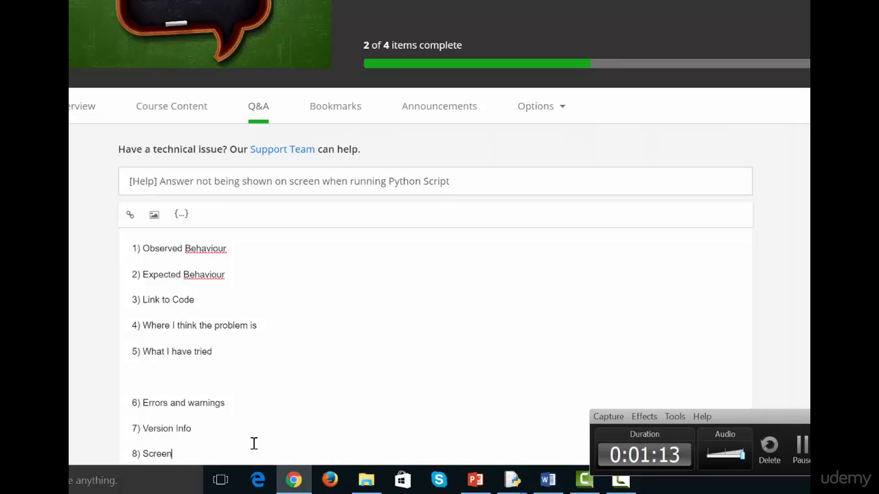
text(shots)
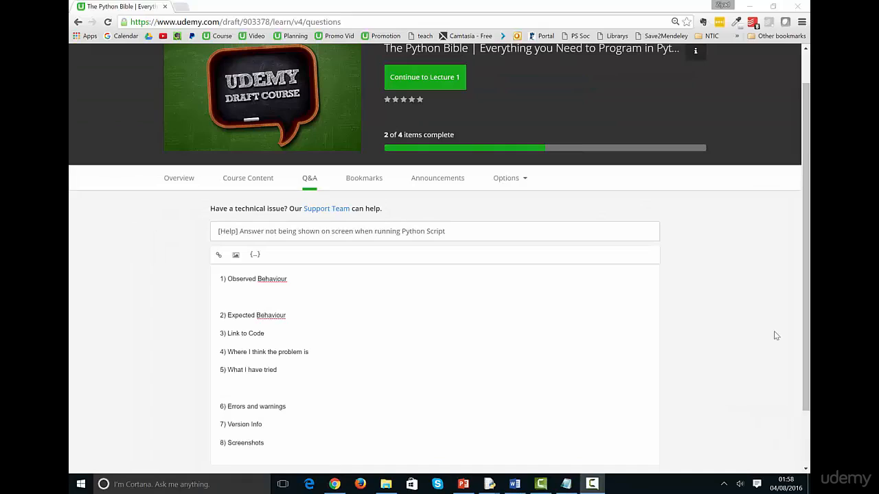
mouse_move(492, 311)
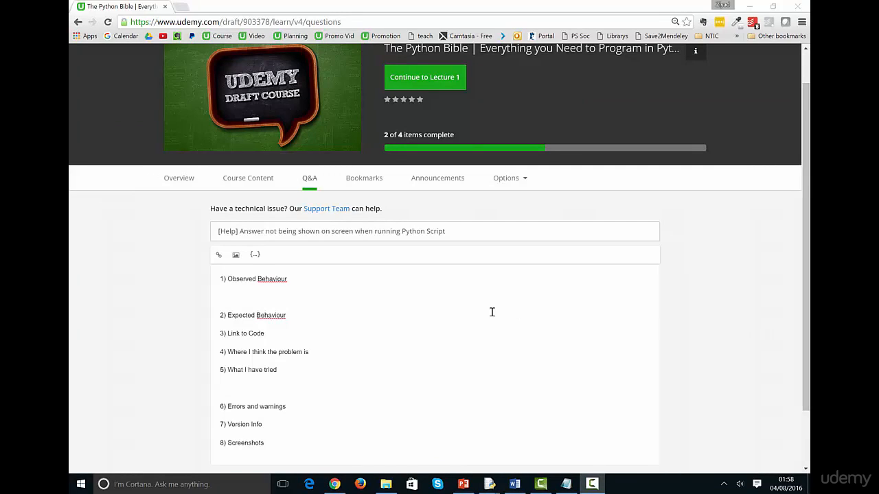
mouse_move(275, 296)
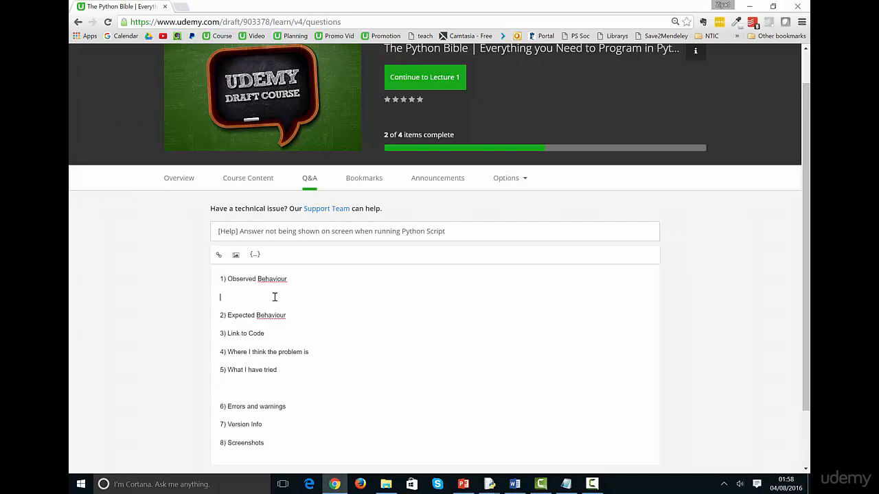
Step: Write that the script runs but the answer doesn't show, and that 2 was expected
text(Script runs successfully but answer doesnt show up)
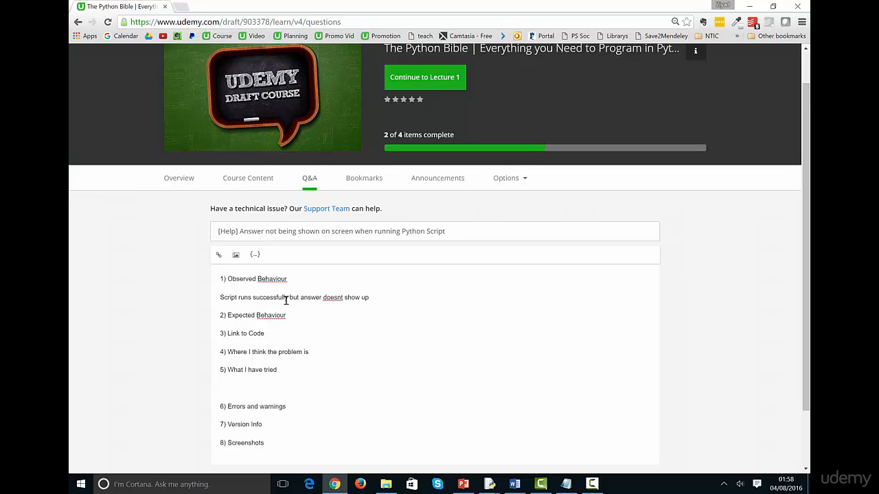
mouse_move(422, 335)
text(')
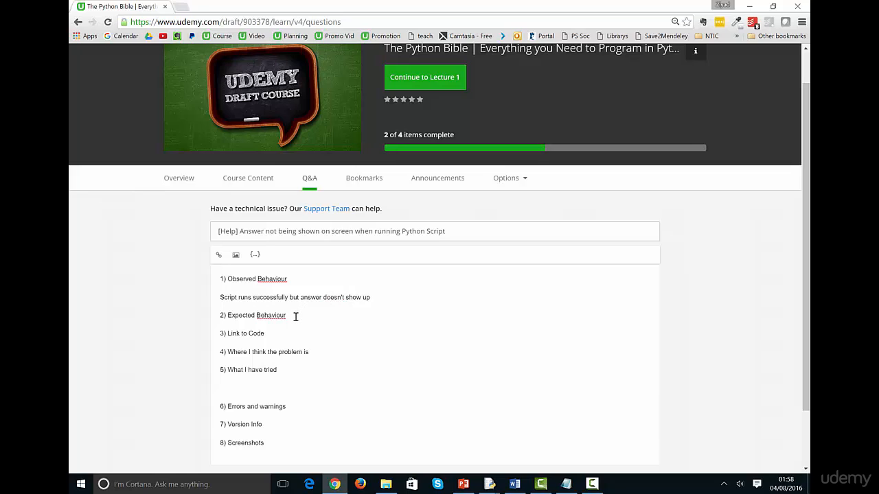
key(enter)
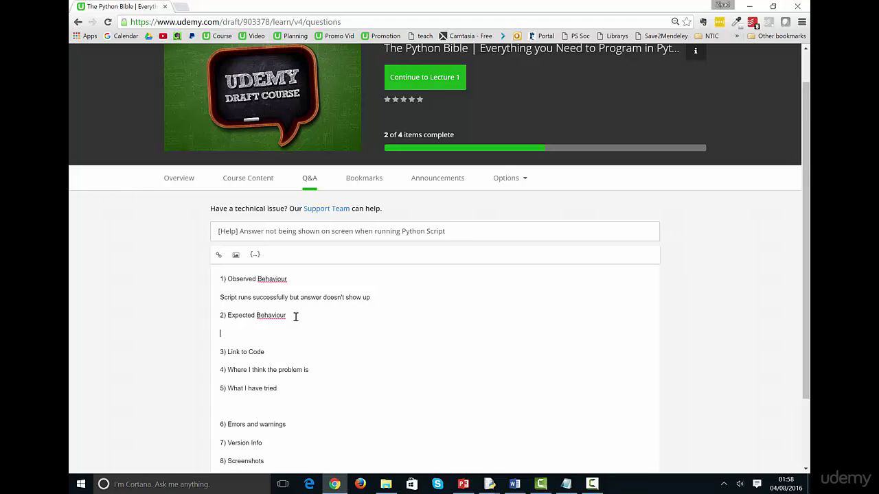
text(I expected the answer 2 to show up when I ran the script.)
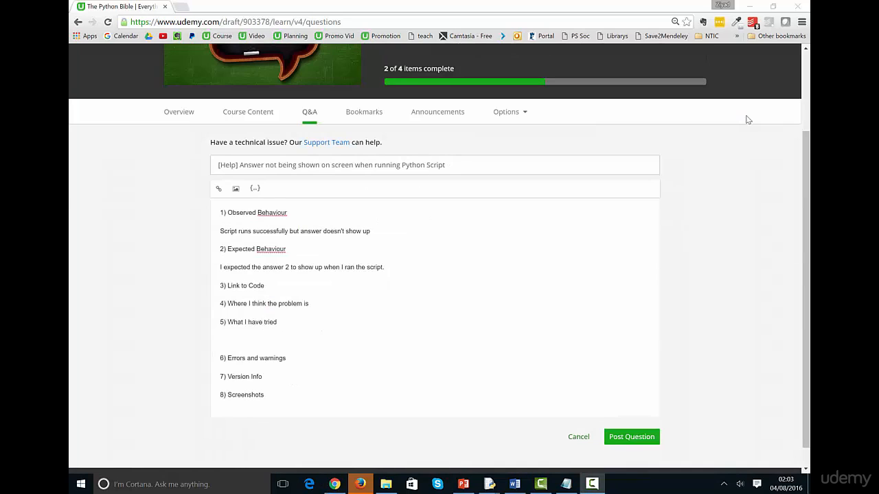
mouse_move(206, 5)
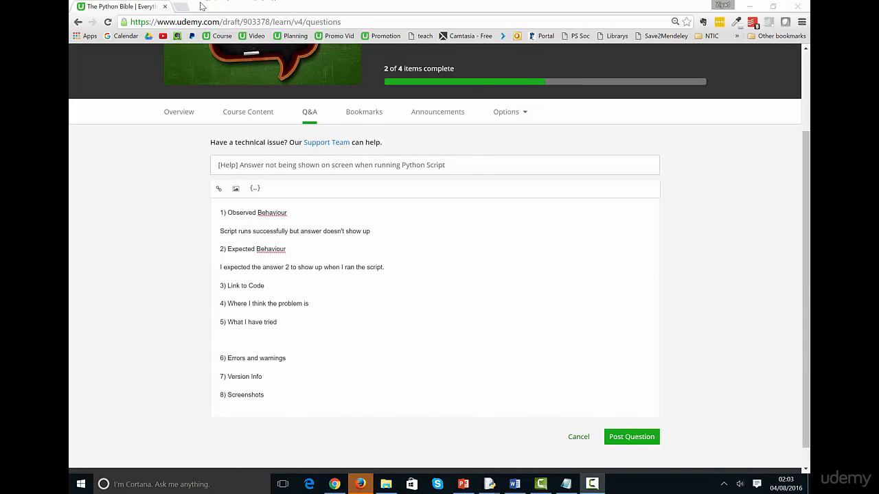
mouse_move(182, 11)
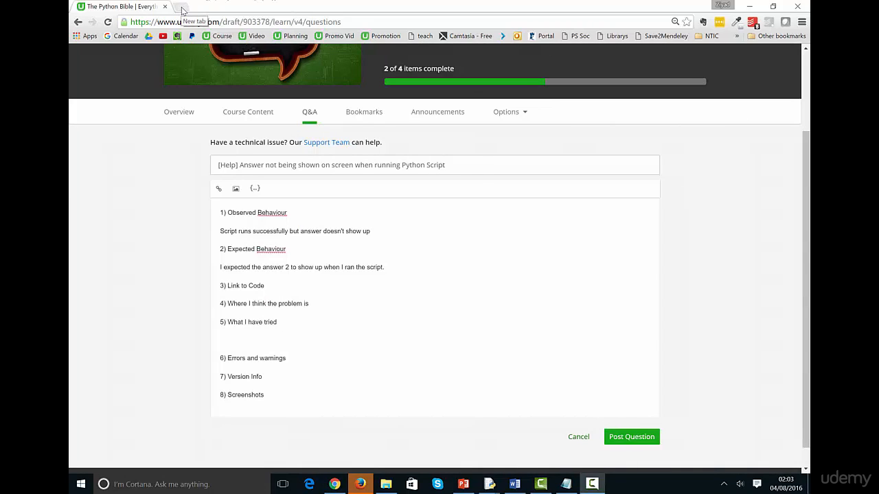
click(182, 8)
text(https://gist.github.com)
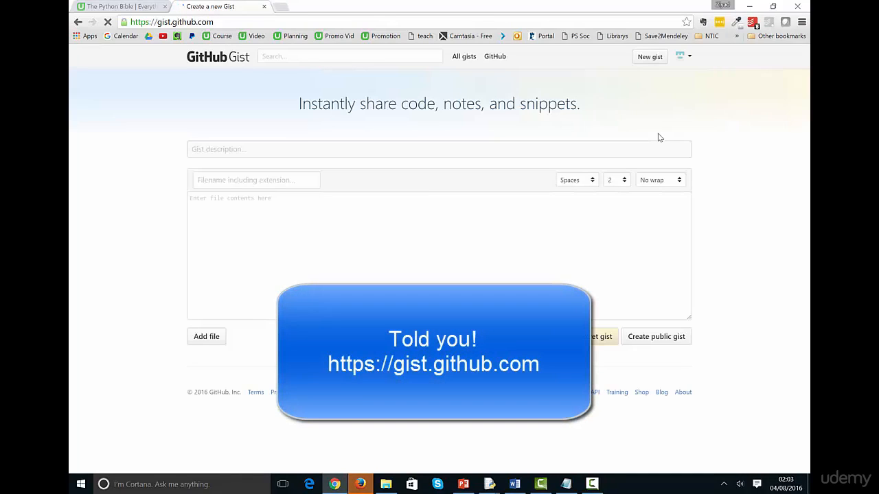
Step: Create a secret gist named problem.py containing the code 1+1
click(256, 179)
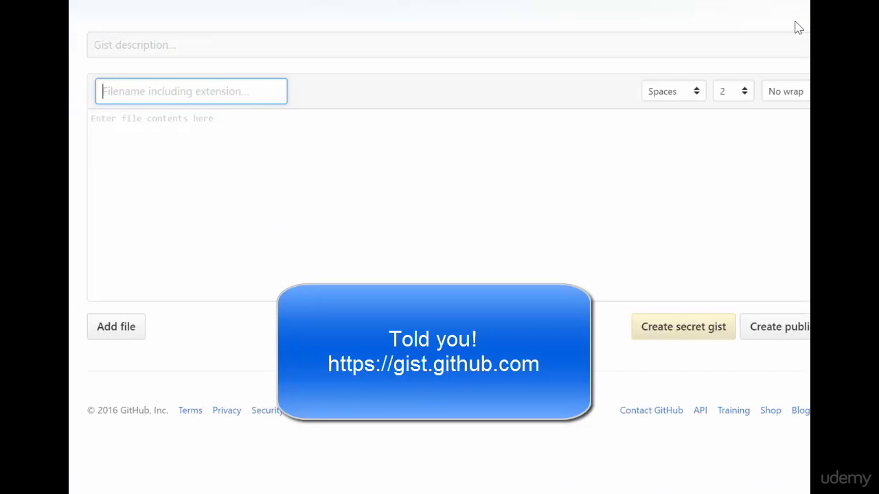
text(problem.py)
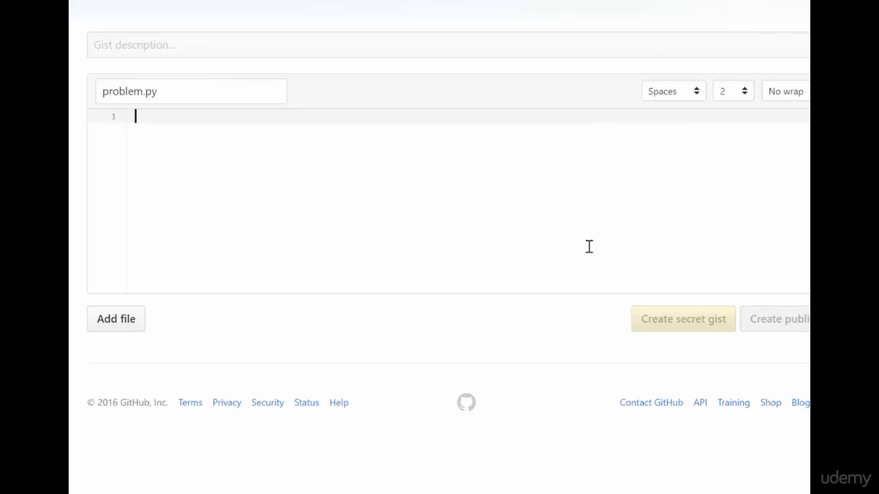
text(1+1)
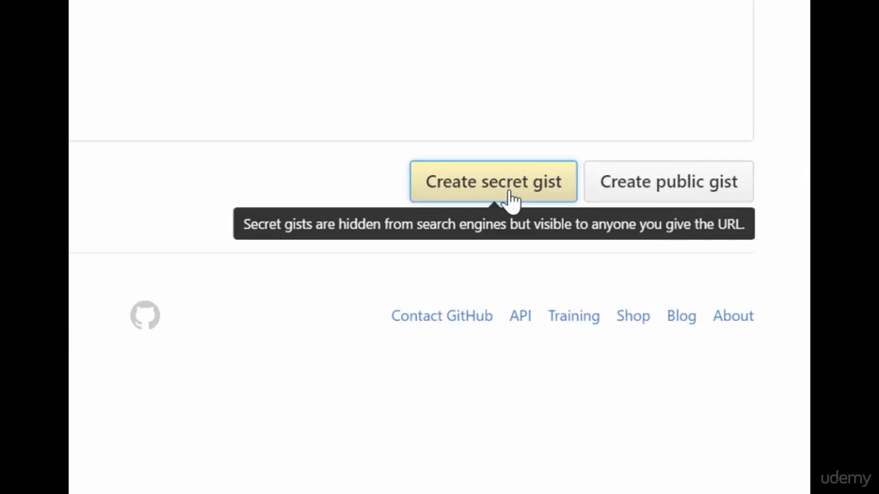
click(493, 181)
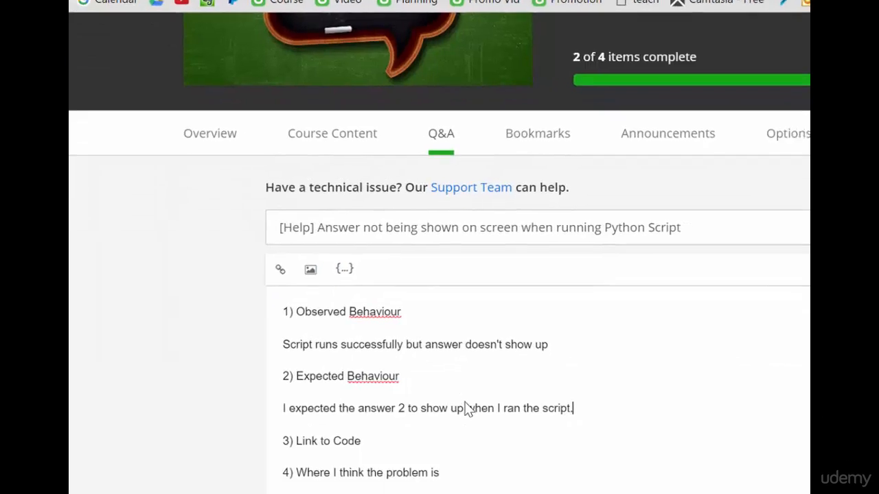
Step: Add the gist URL under 3) Link to Code
scroll(down, 3)
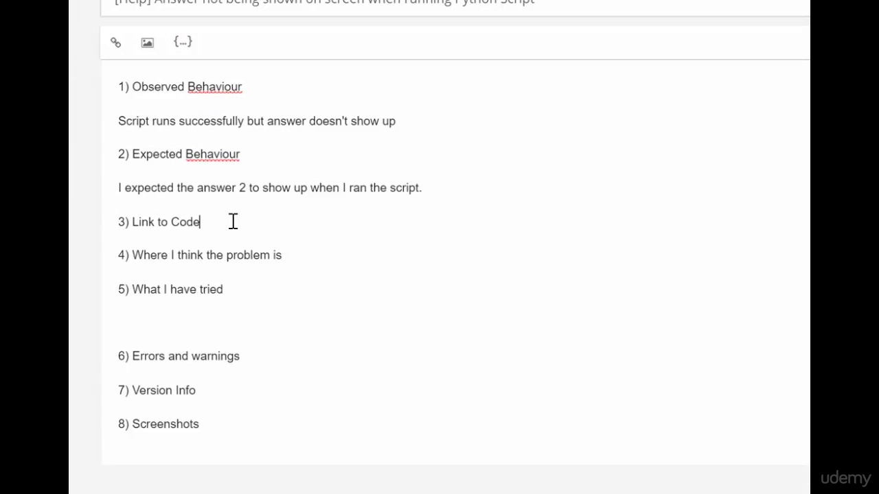
key(Enter)
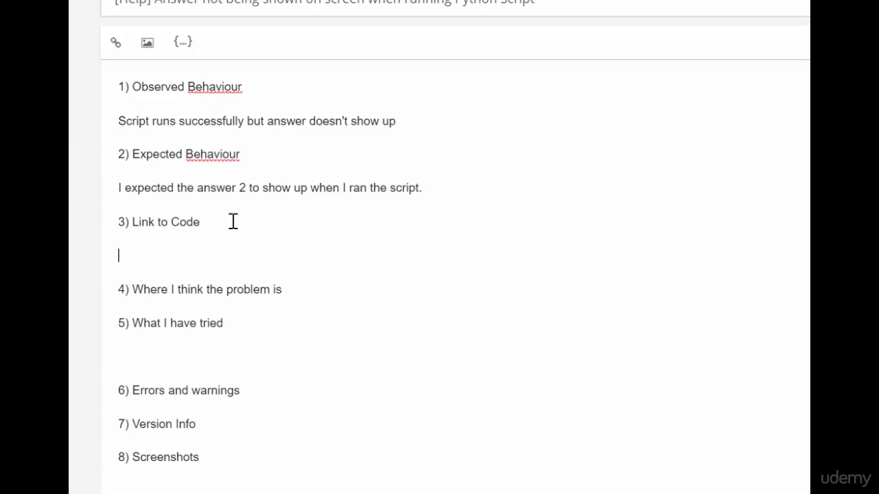
text(https://gist.github.com/Zadinator/6e8827c2bf43a43fcd2052bc1ce0fe14)
text(There must be something different between script and the shell...)
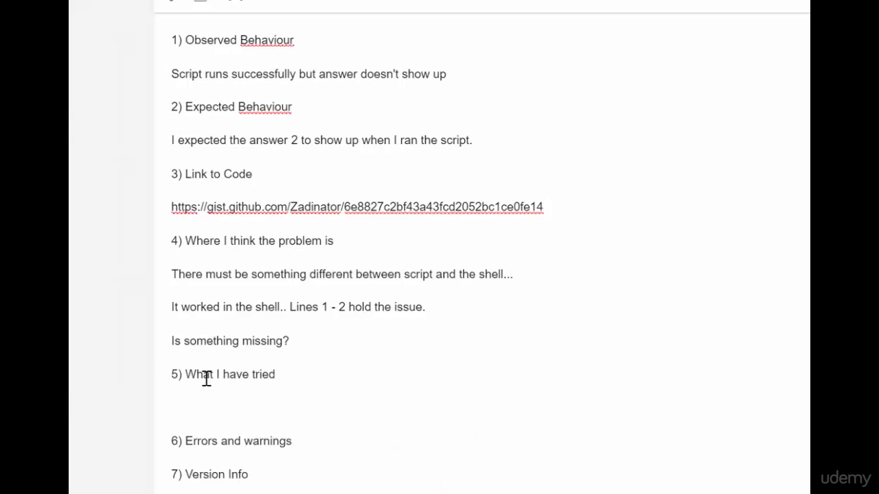
Step: Fill in tried running with different numbers, no errors, version 3.5.2 and N/A screenshots
click(286, 373)
text(I)
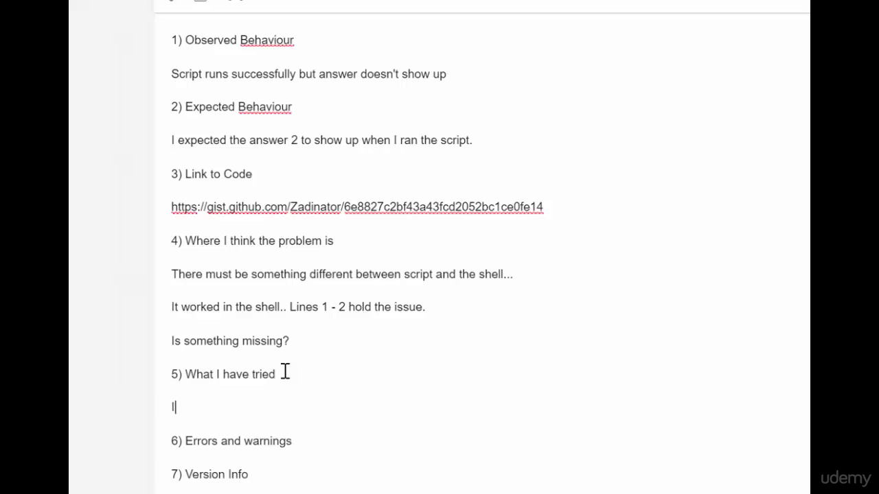
text(tried r)
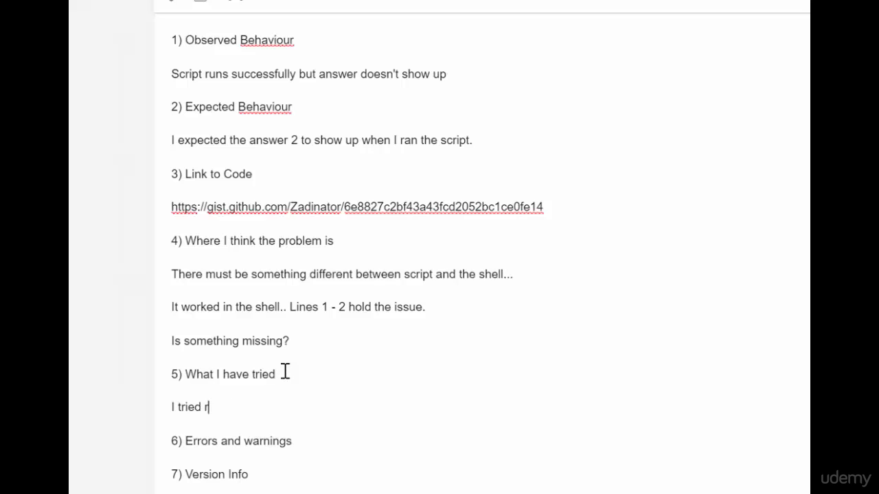
text(unning the script)
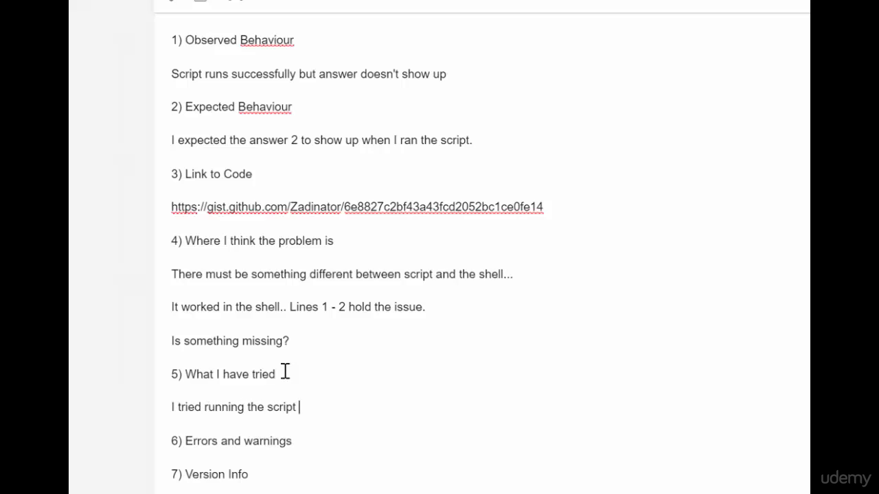
text(with different number)
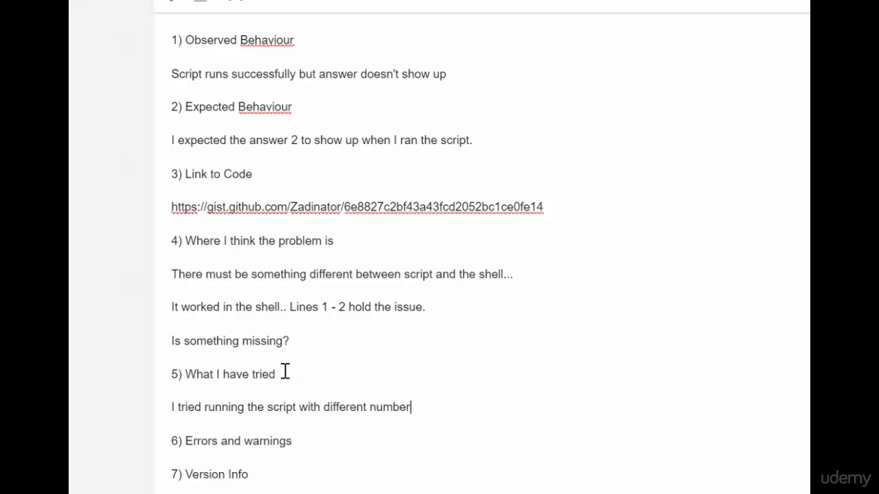
text(s. No difference.)
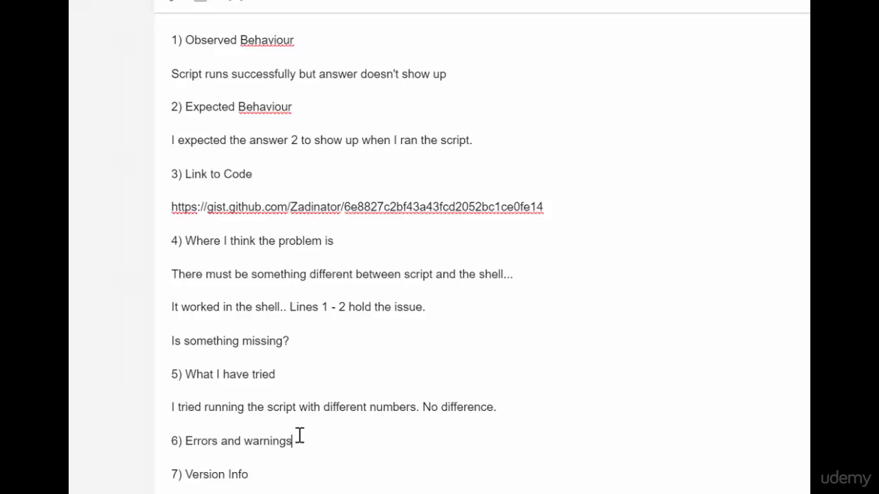
text(None.)
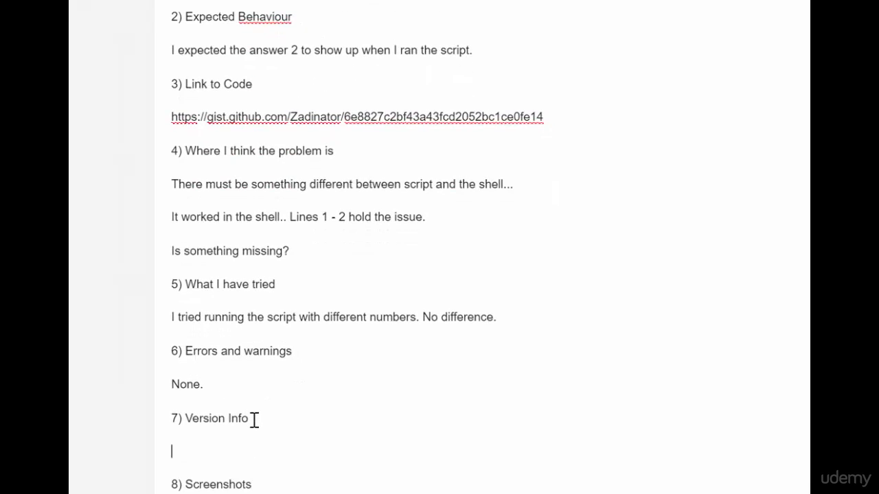
text(3.5.2)
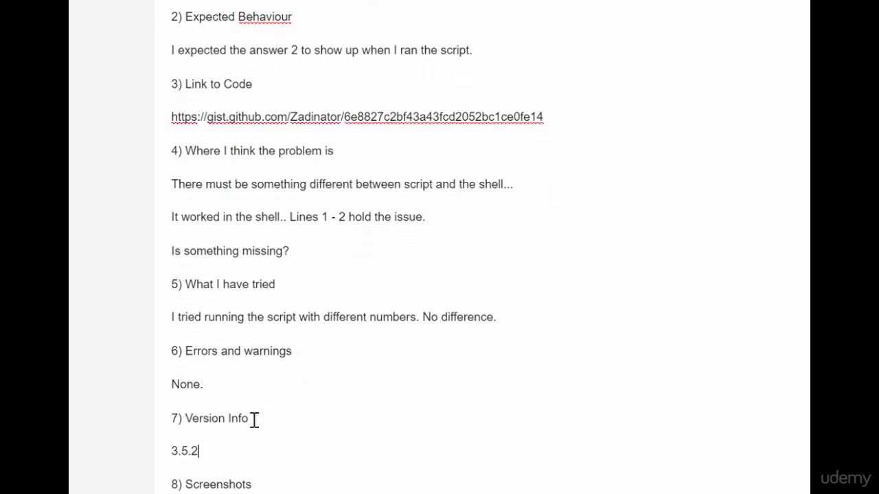
scroll(down, 3)
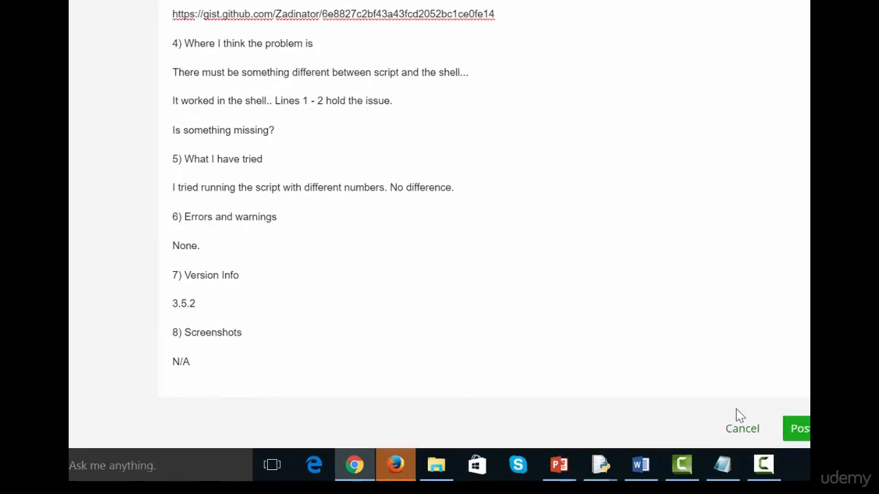
Step: Post the finished Help question to the course Q&A
click(802, 429)
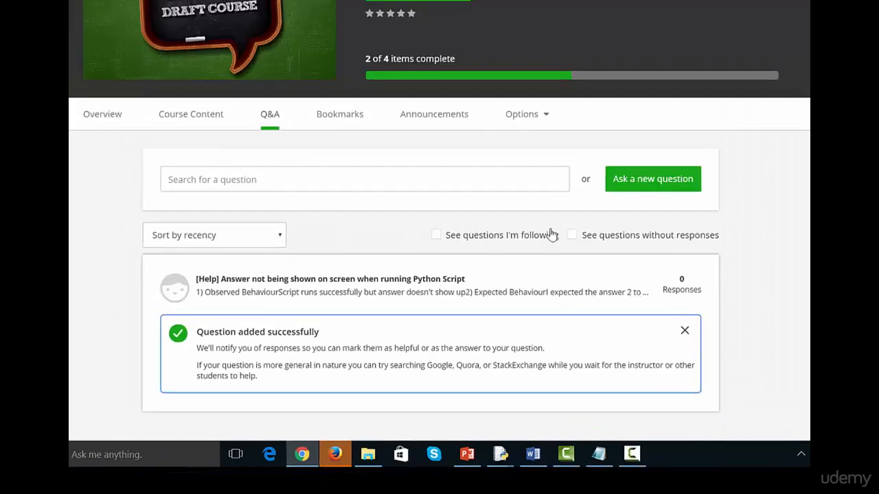
scroll(down, 3)
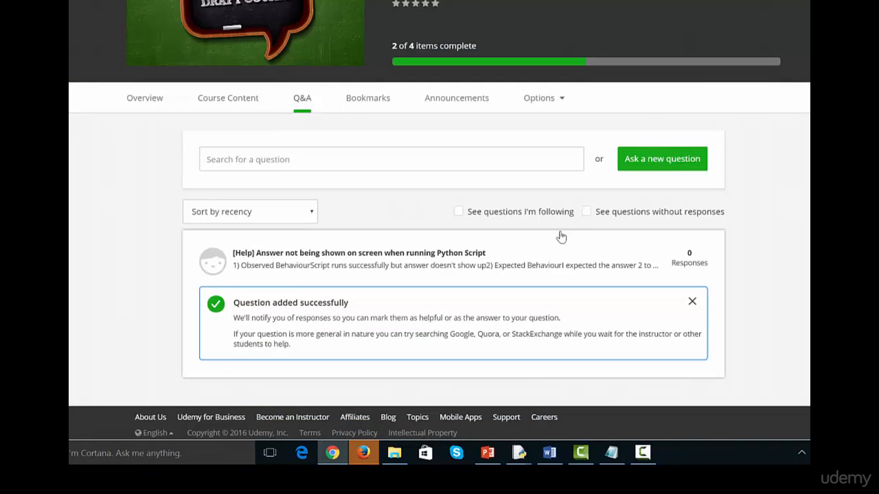
mouse_move(670, 239)
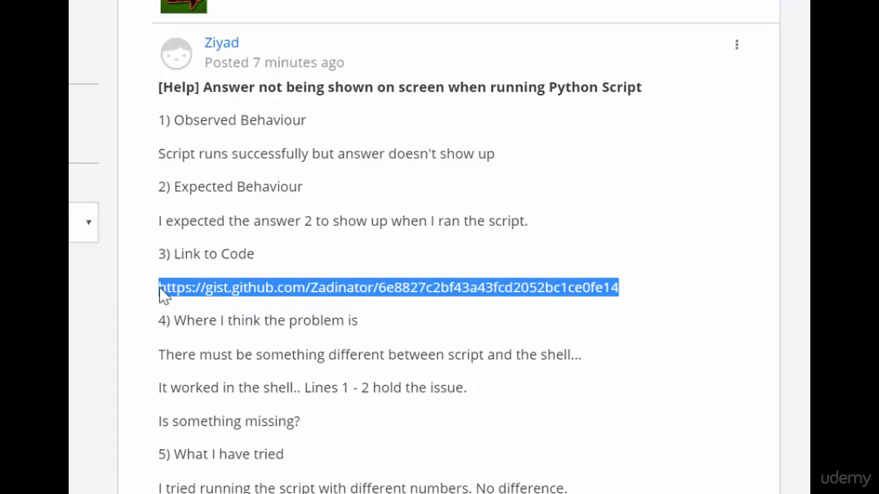
Step: Follow the question's gist link to view problem.py on GitHub Gist
click(395, 287)
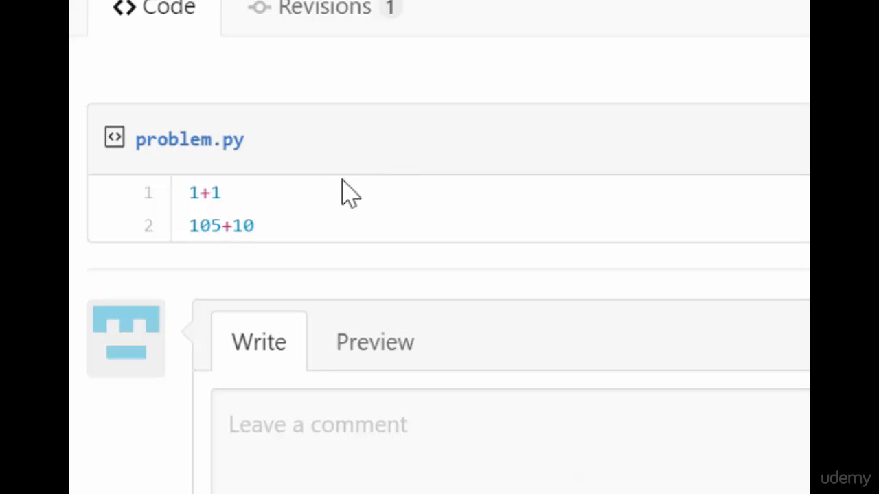
scroll(down, 3)
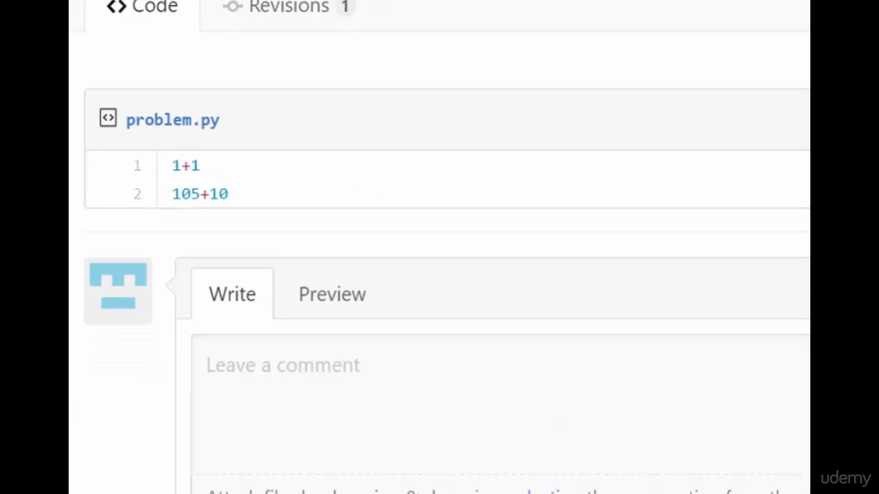
scroll(down, 3)
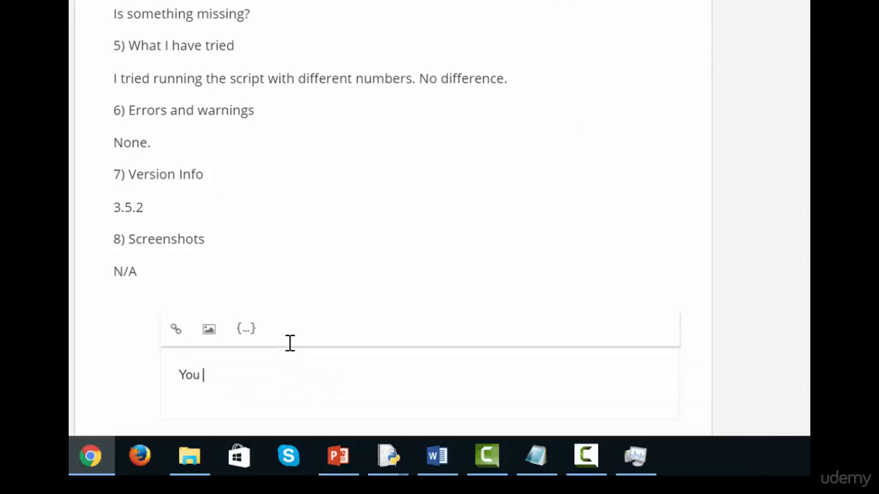
Step: Post the instructor's answer about forgetting to use print() and mark it as top answer
text(forgot to u)
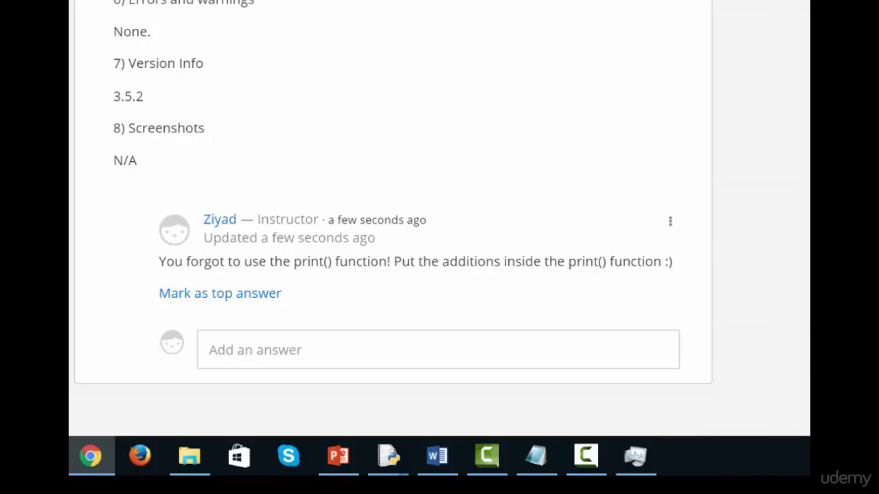
mouse_move(308, 321)
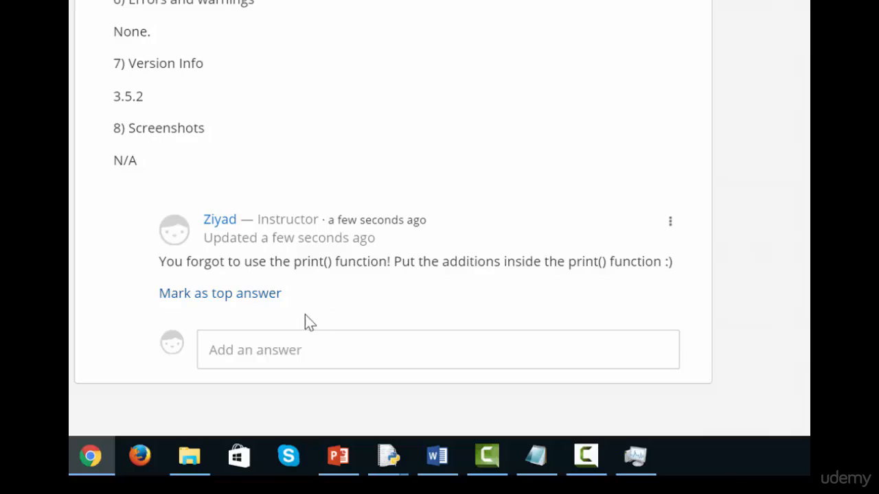
click(220, 294)
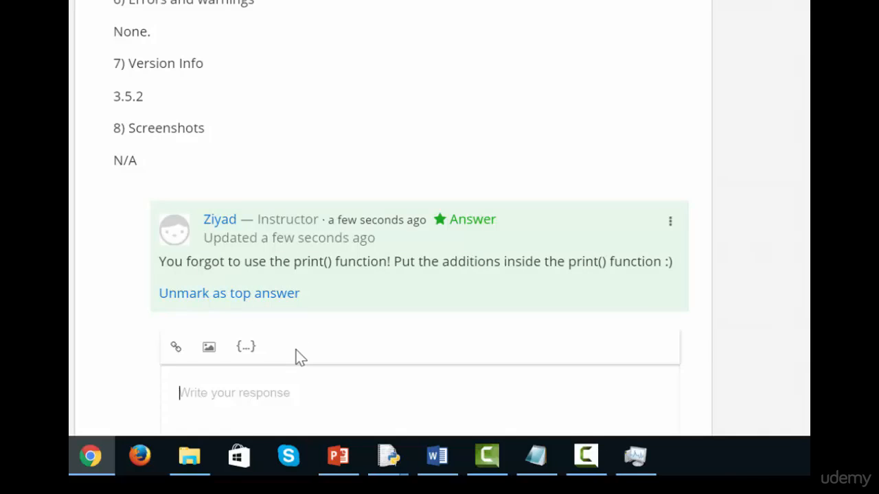
Step: Reply "Thanks very much" beneath the top answer
text(Thanks very much! Would you like to keep in touch?)
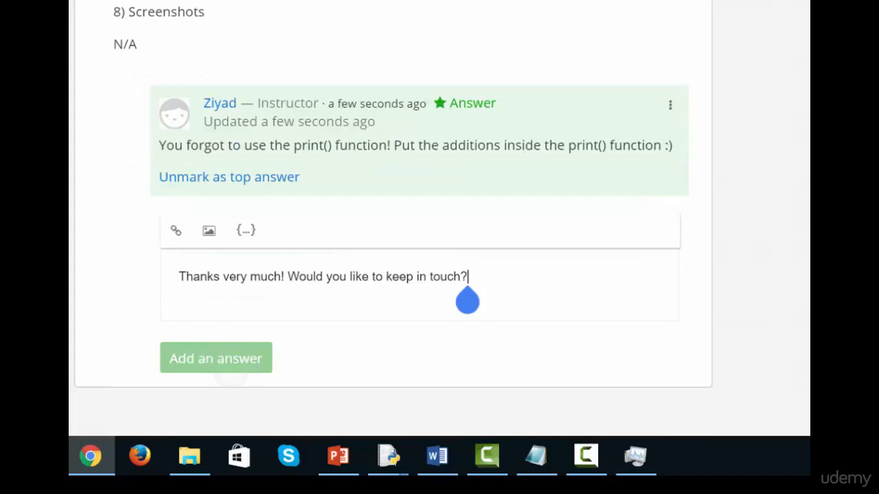
click(216, 357)
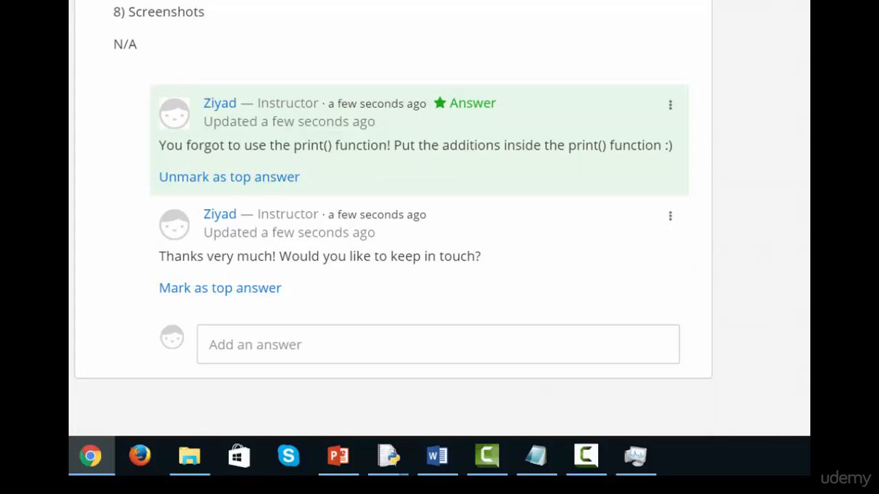
mouse_move(575, 288)
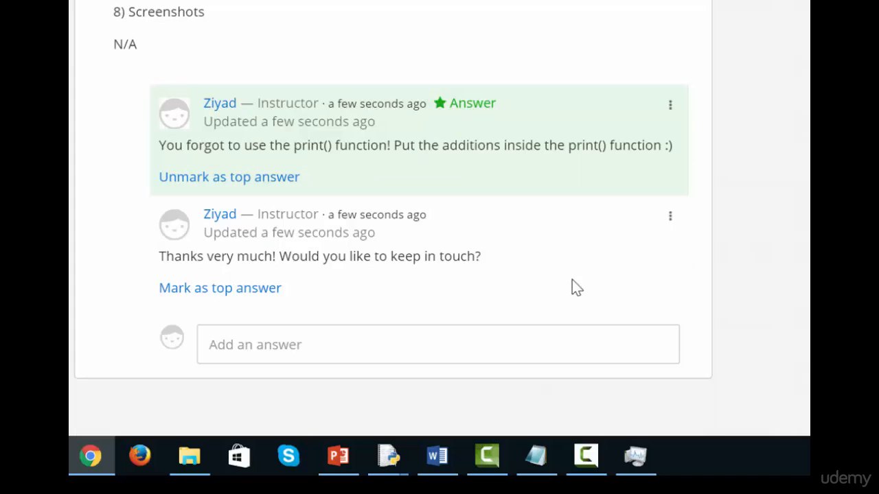